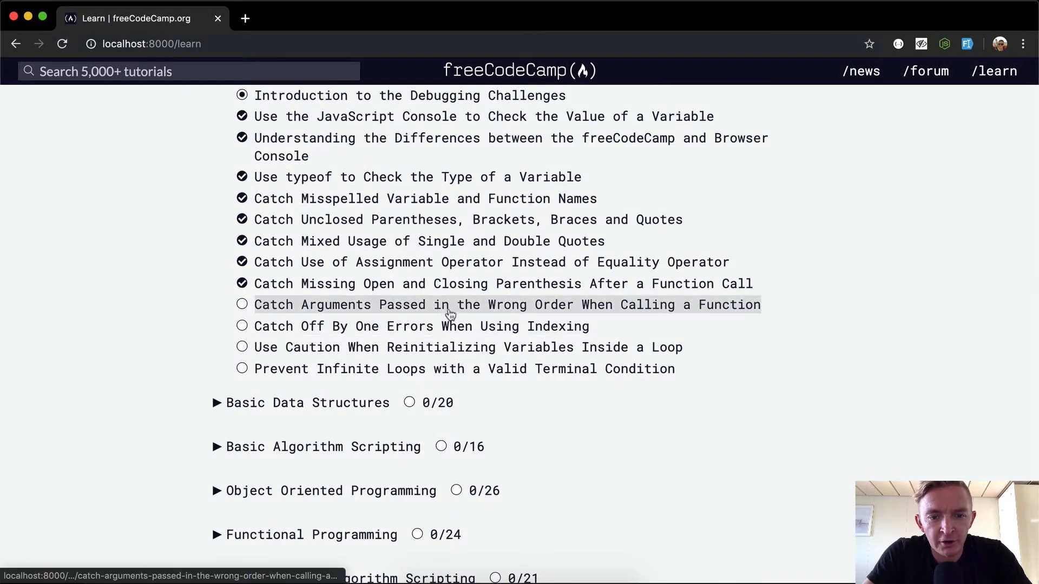
Choose the 'Catch Arguments Passed in the Wrong Order' lesson from the Debugging list
left_click(450, 305)
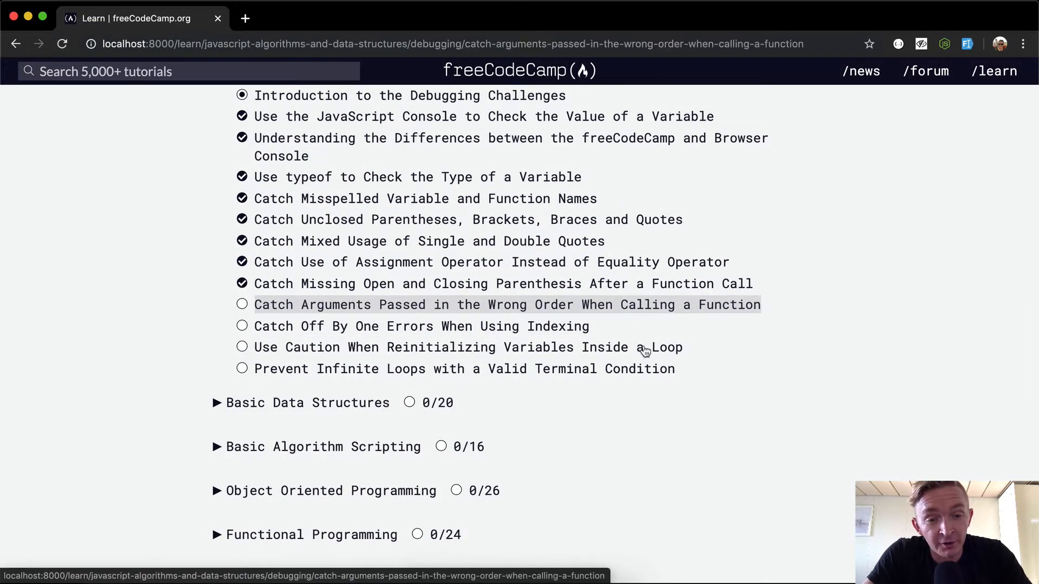
Load the raiseToPower challenge and review its starter code and two test requirements
left_click(506, 304)
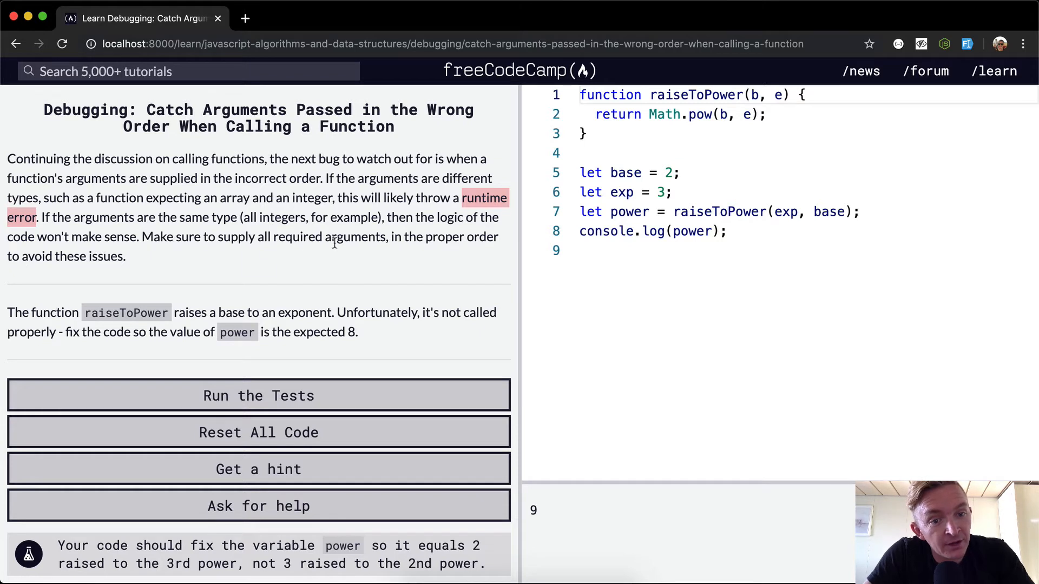
mouse_move(114, 278)
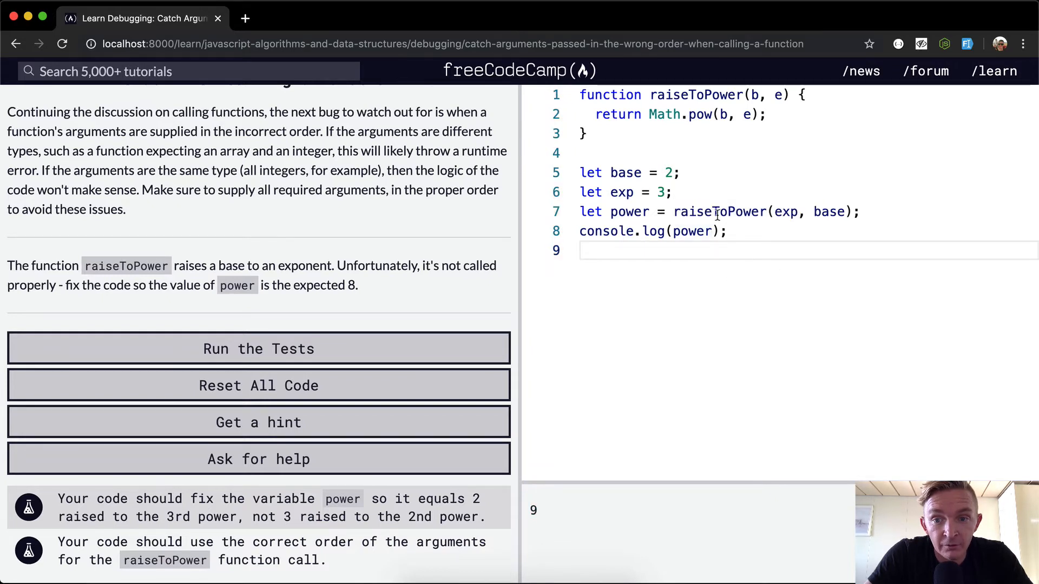
Select the arguments on line 7 so the call can be trimmed to raiseToPower(base)
left_click_drag(674, 211, 814, 211)
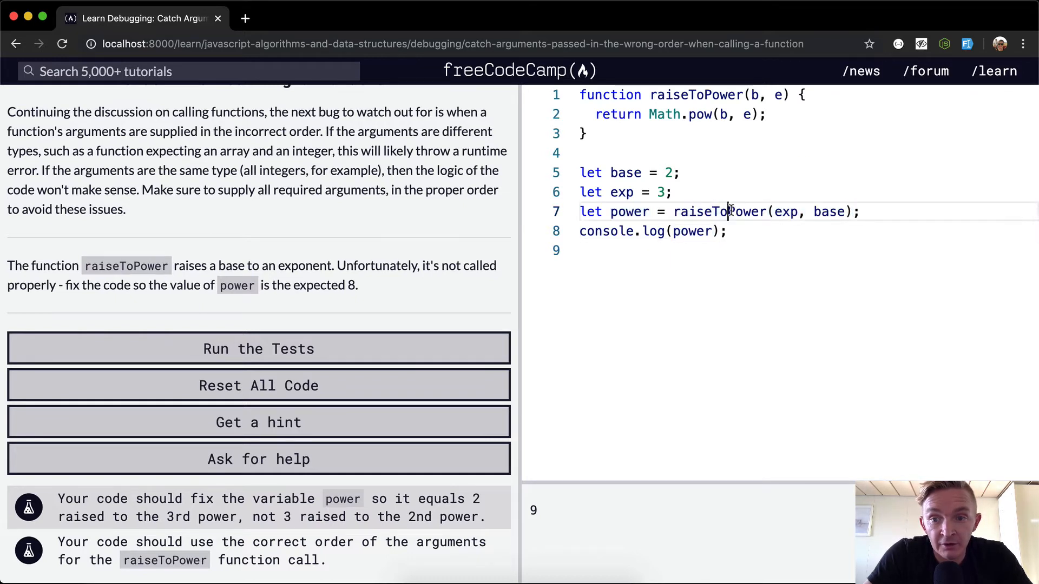
double_click(718, 211)
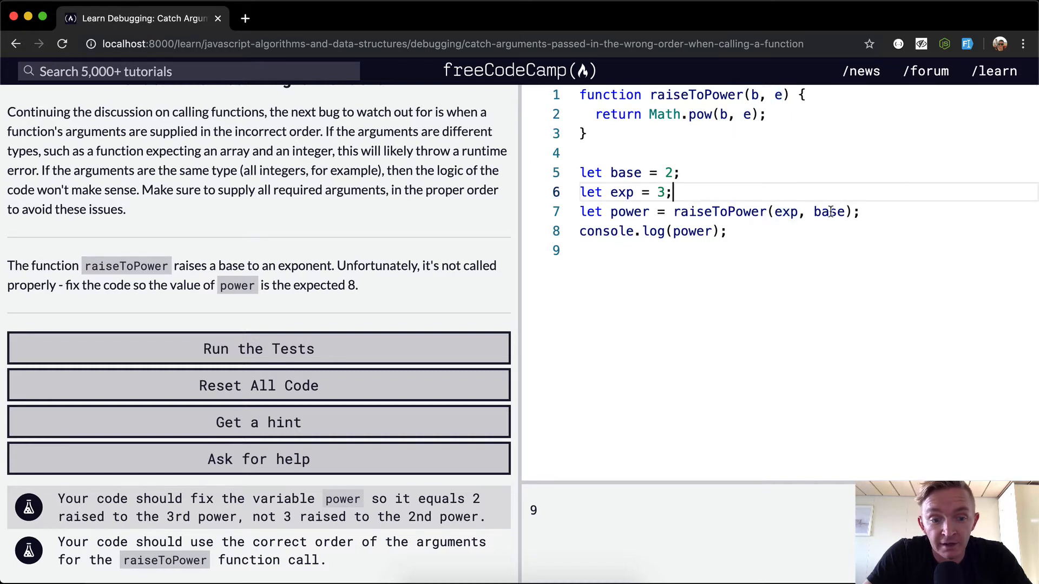
double_click(787, 211)
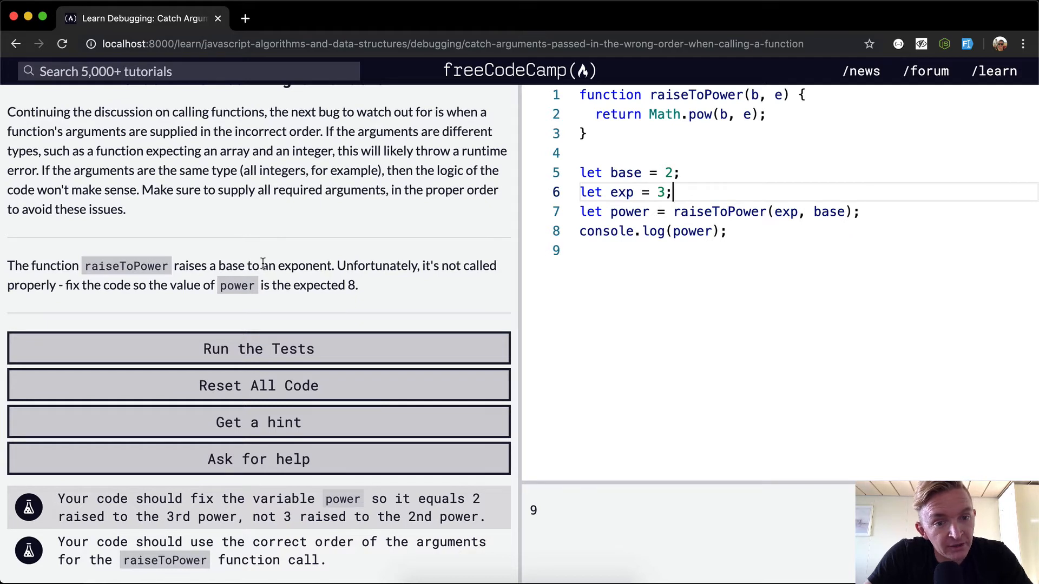
mouse_move(65, 290)
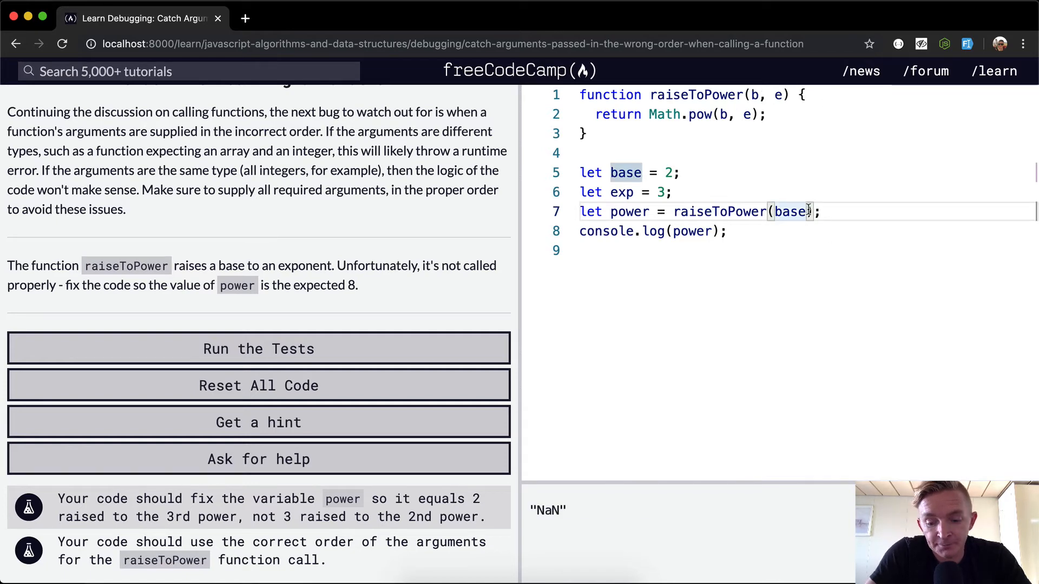
Make the call raiseToPower(base, exp) and rename the parameters to base, exponent
type(", expone")
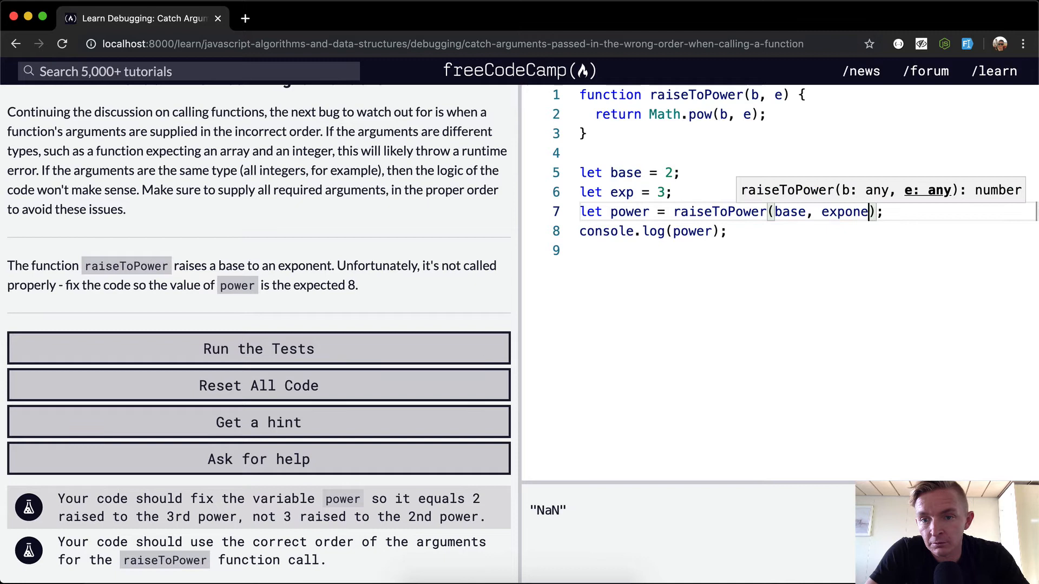
type("nt")
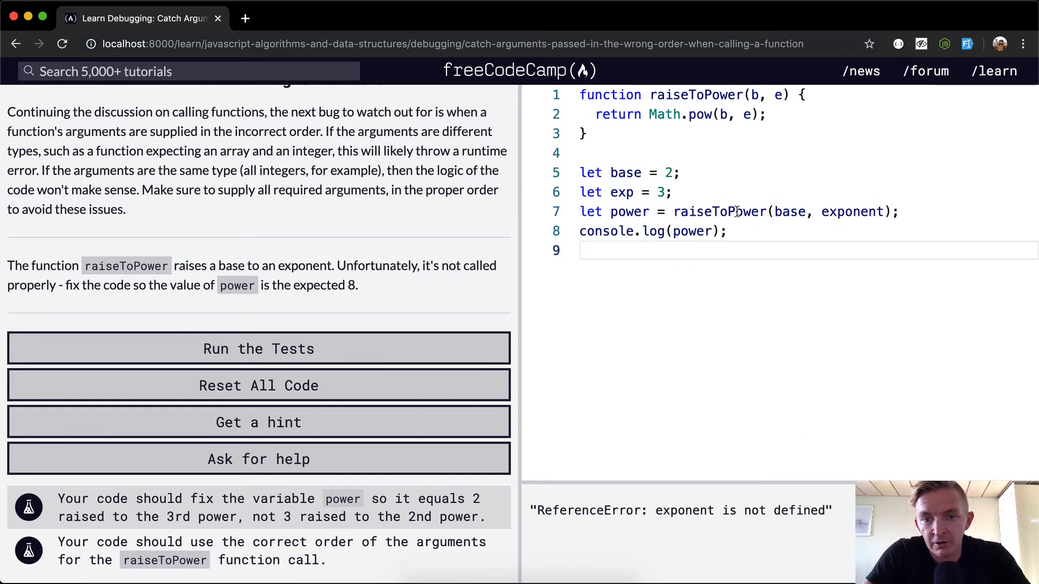
type("exp")
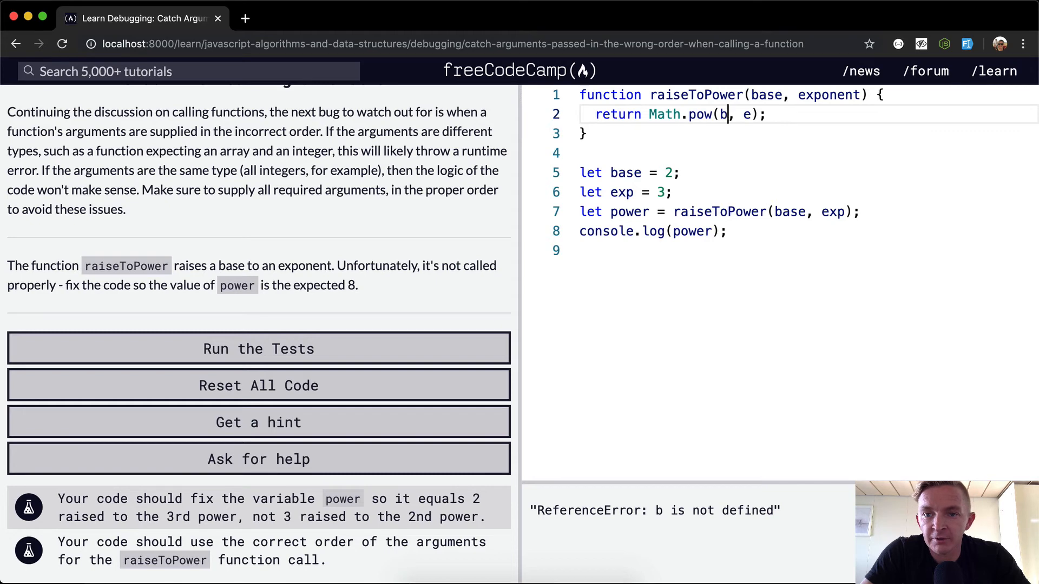
Change line 2 to Math.pow(base, exponent) so the console logs 8
type("ase")
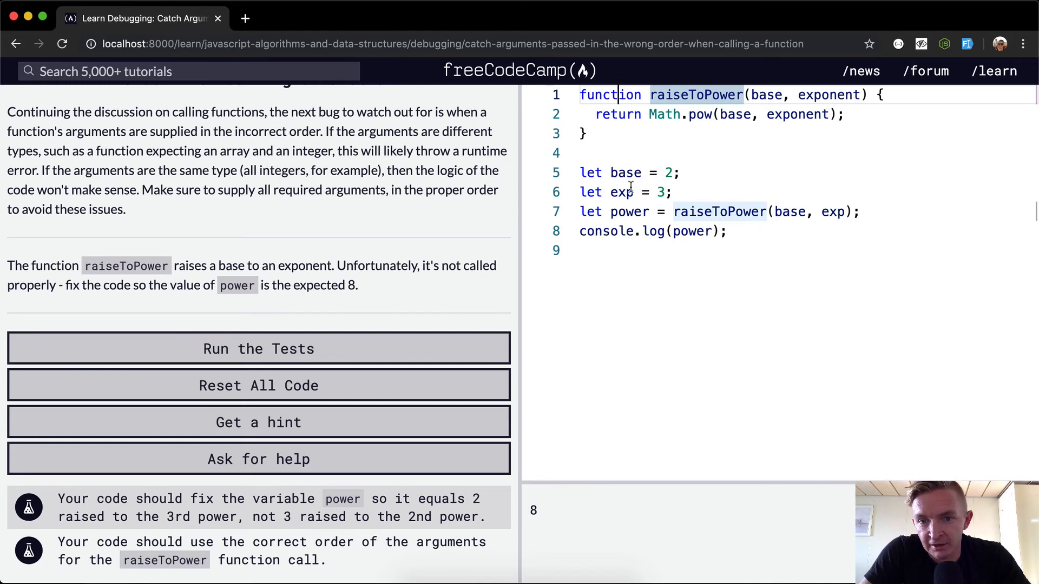
mouse_move(789, 99)
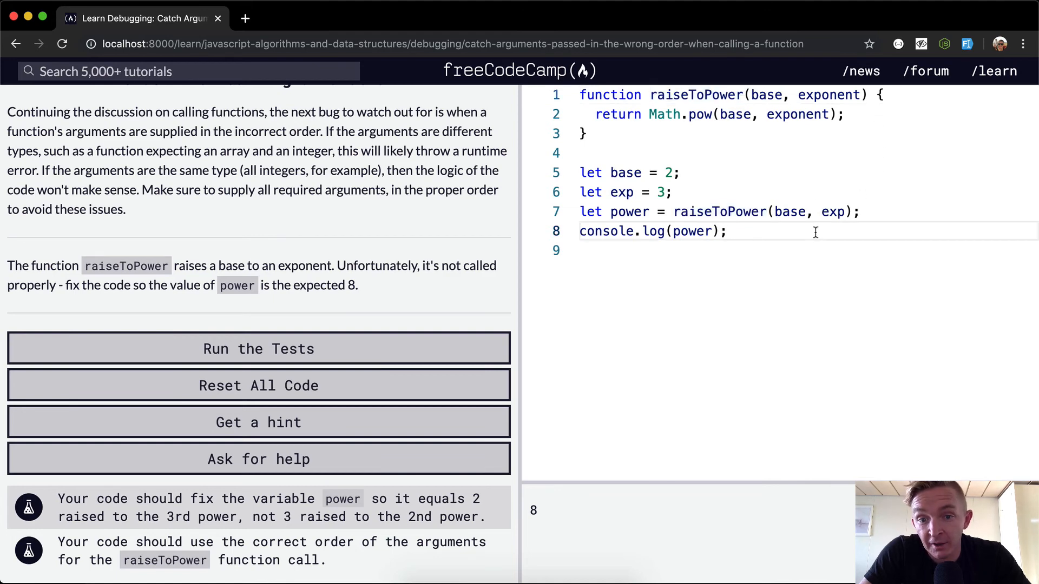
Run the tests twice so both requirements pass and the completion dialog shows
left_click(259, 349)
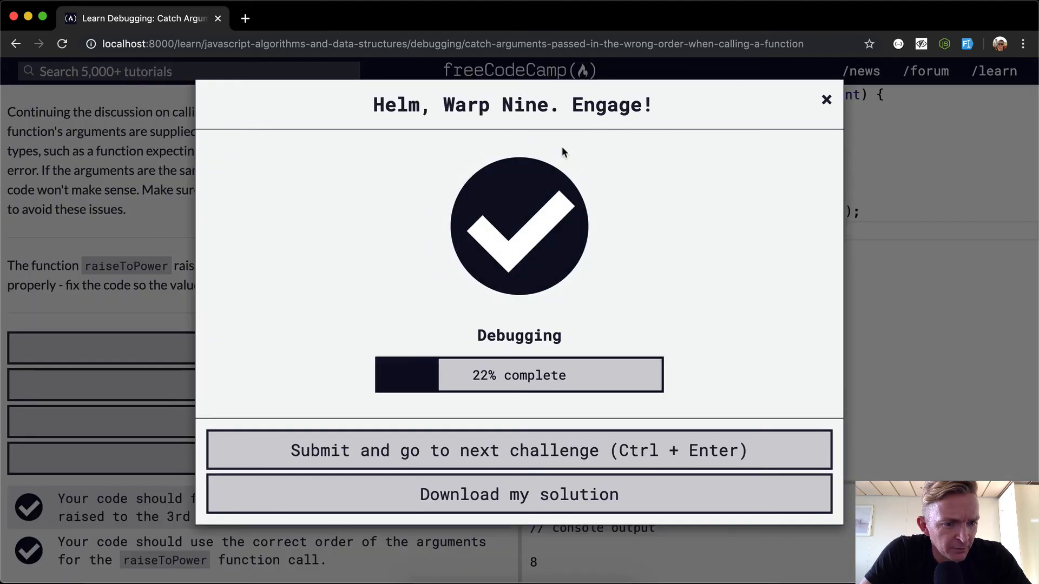
left_click(826, 99)
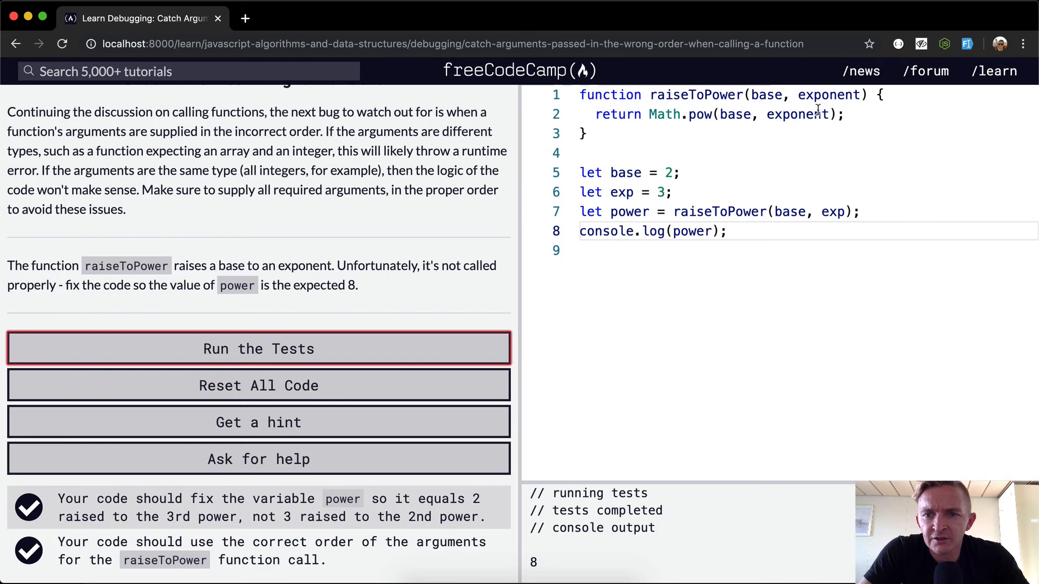
double_click(765, 95)
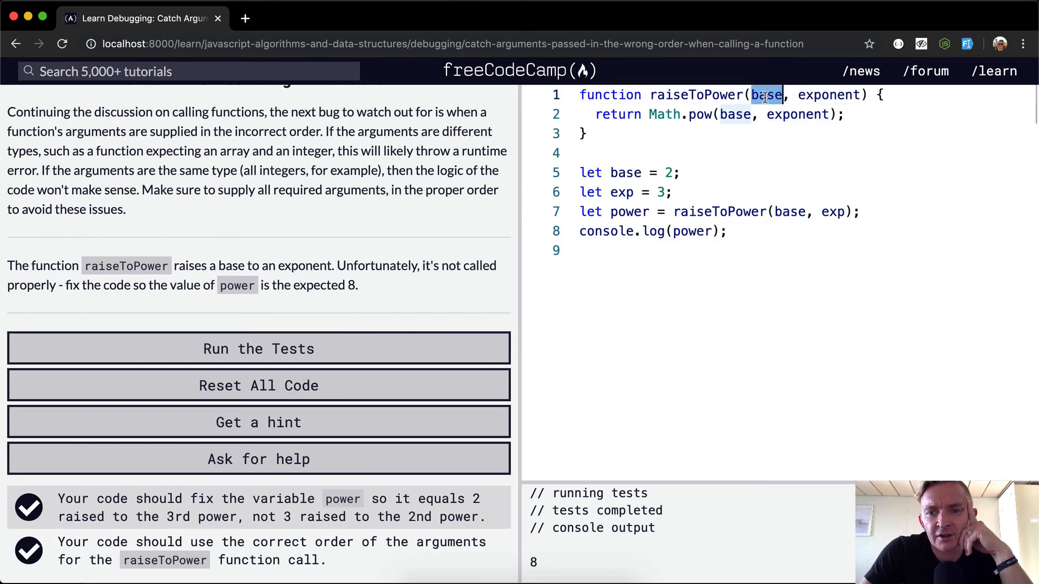
mouse_move(765, 96)
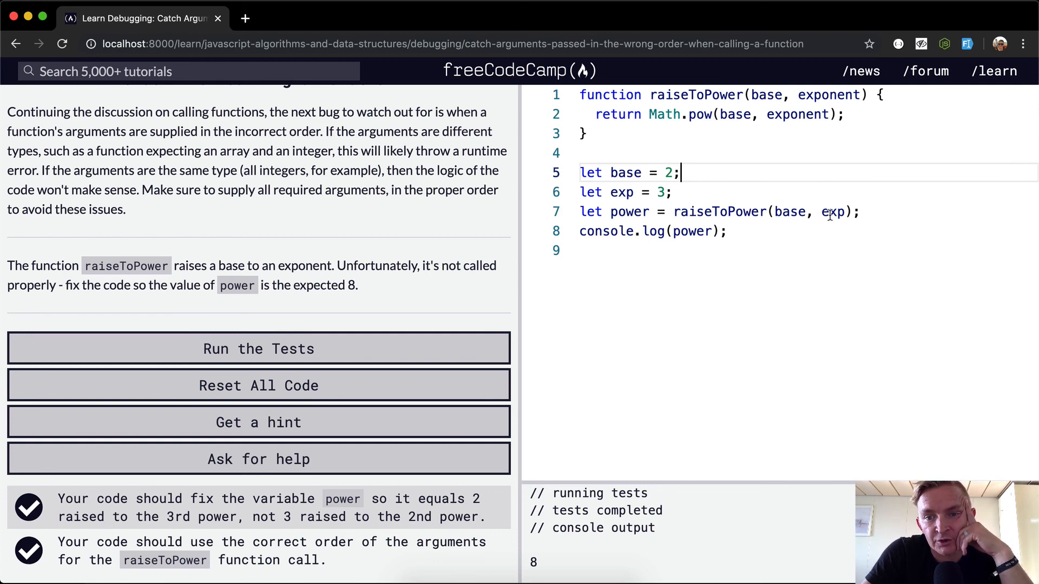
left_click(258, 349)
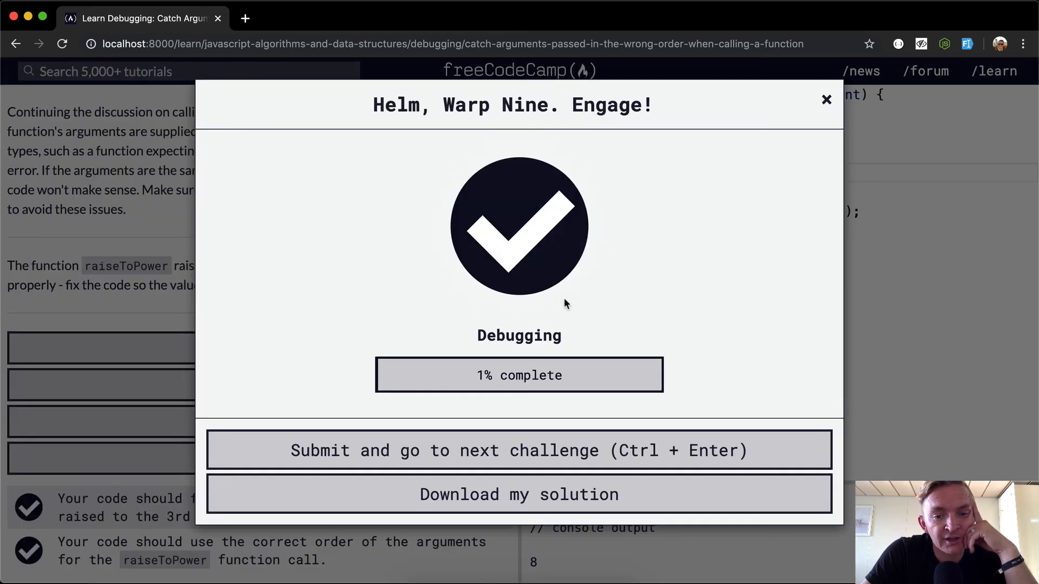